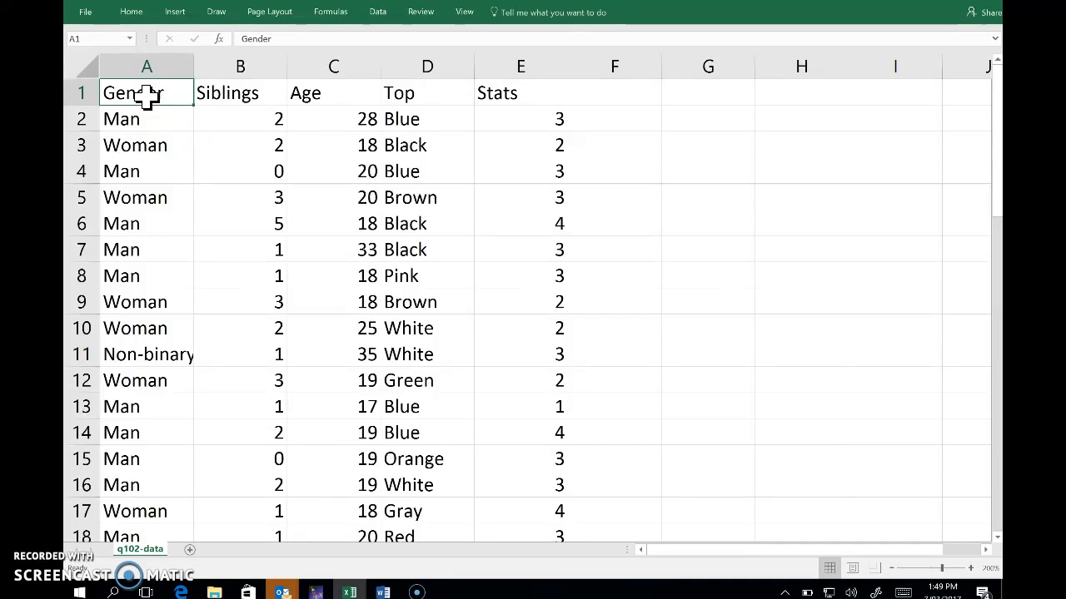
mouse_move(175, 11)
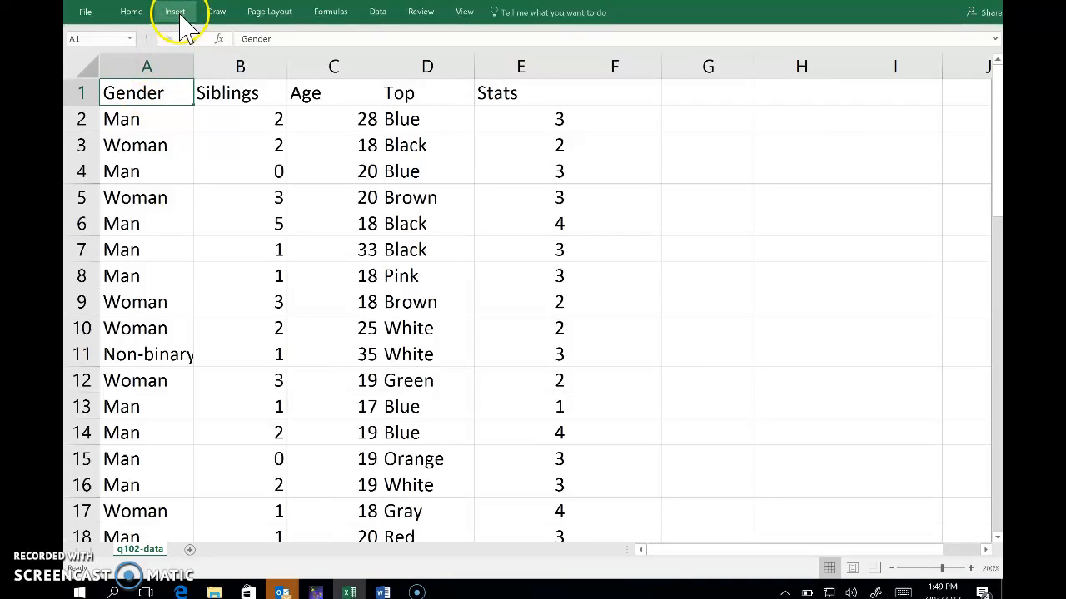
Start a PivotChart from the q102-data table via the Insert ribbon
left_click(174, 11)
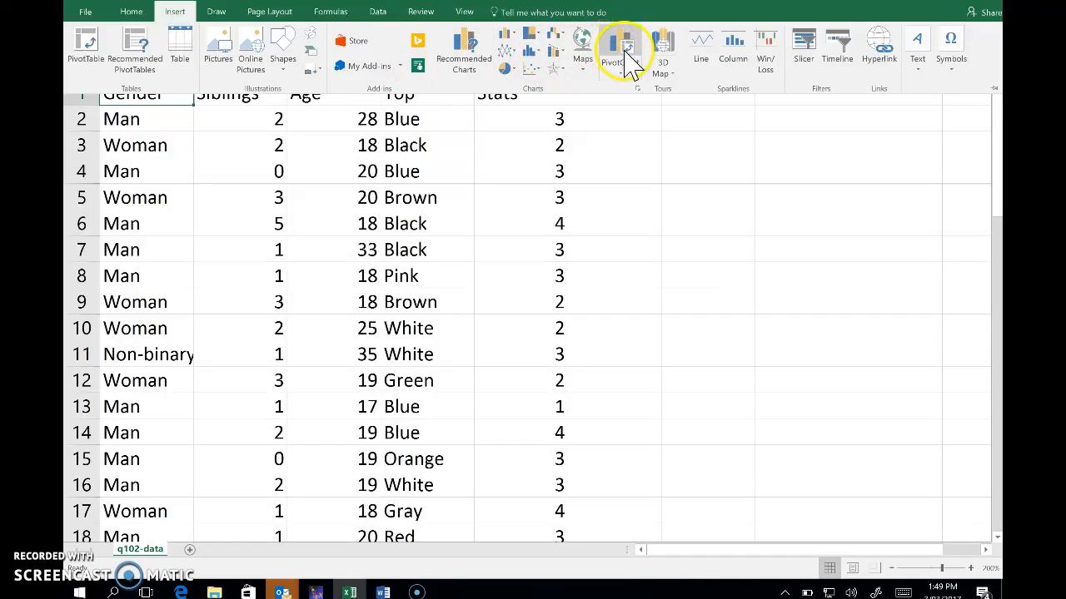
mouse_move(625, 46)
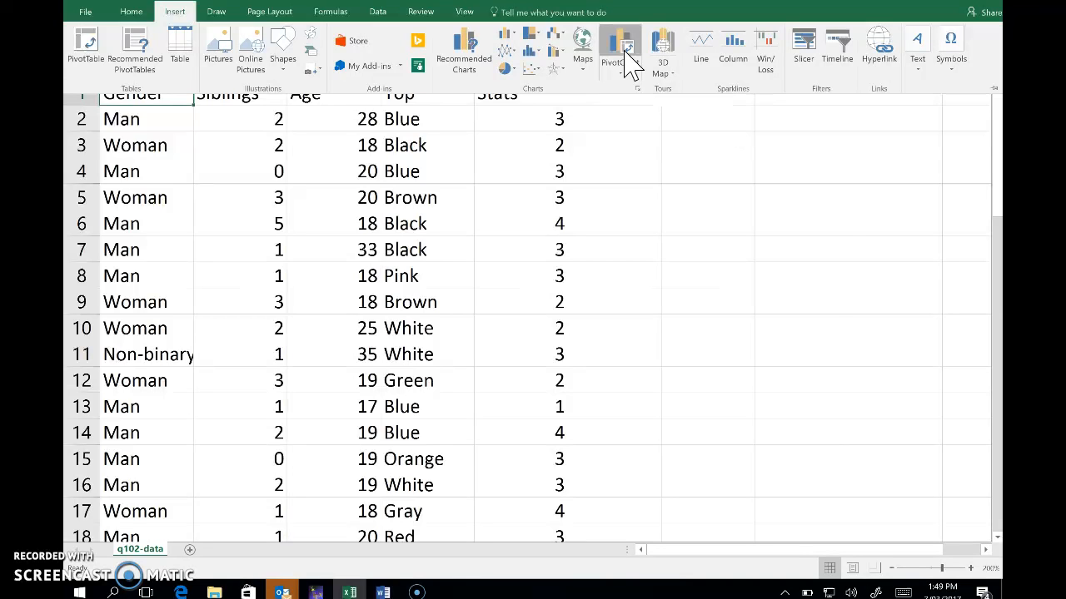
left_click(621, 46)
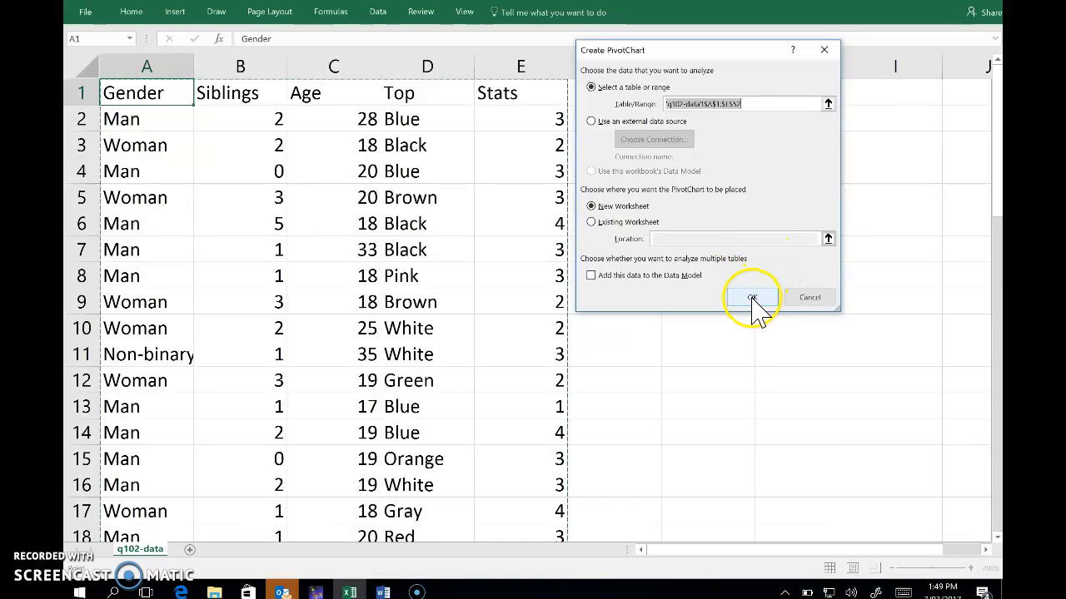
Confirm the PivotChart on a new sheet and chart Gender counts (Man 26, Non-binary 3, Woman 22)
left_click(751, 298)
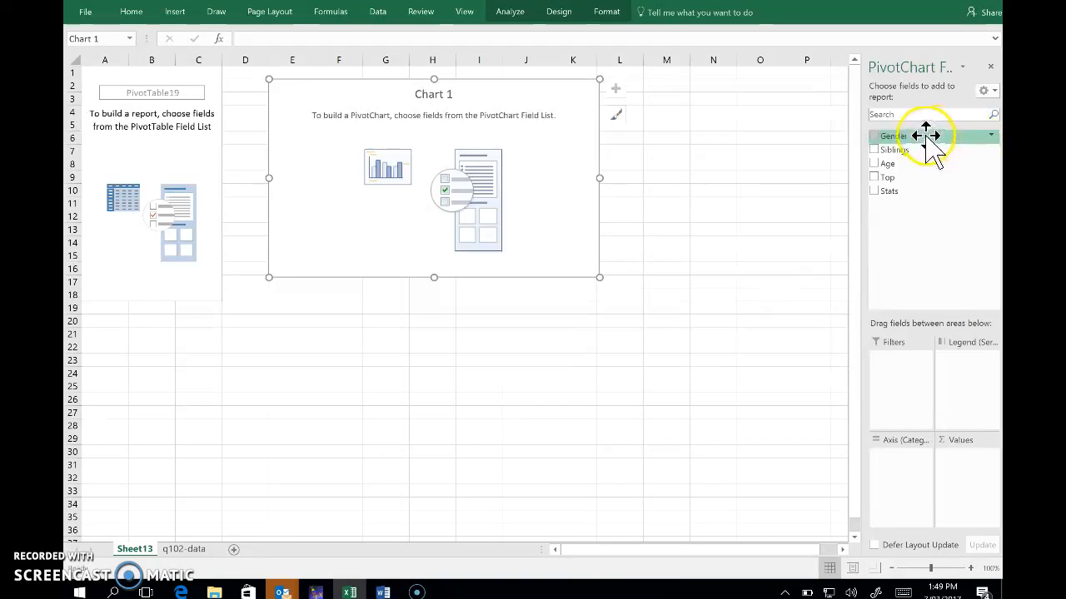
mouse_move(915, 154)
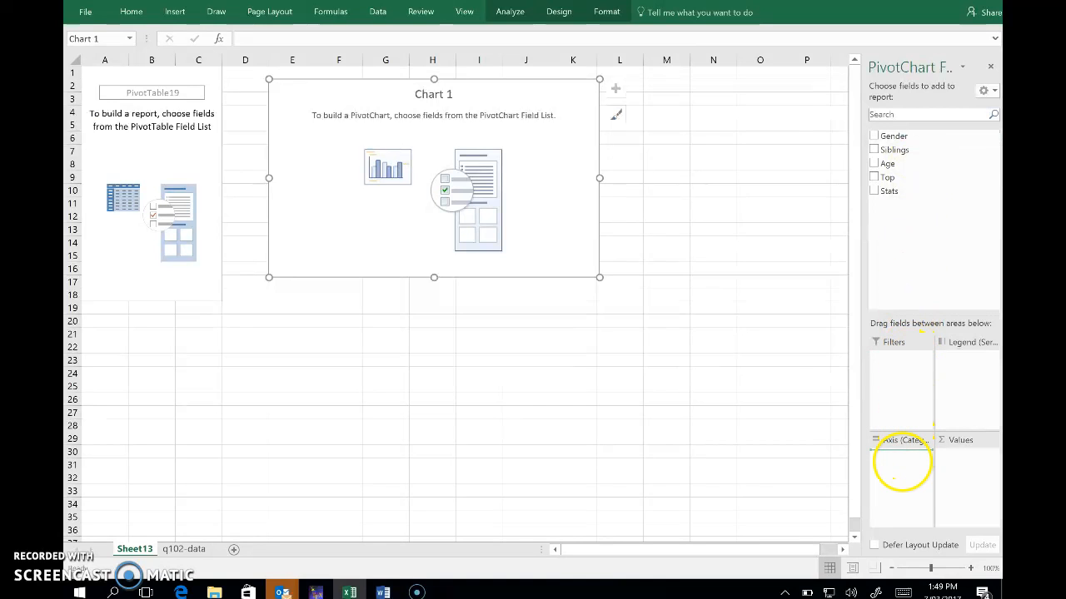
left_click(874, 134)
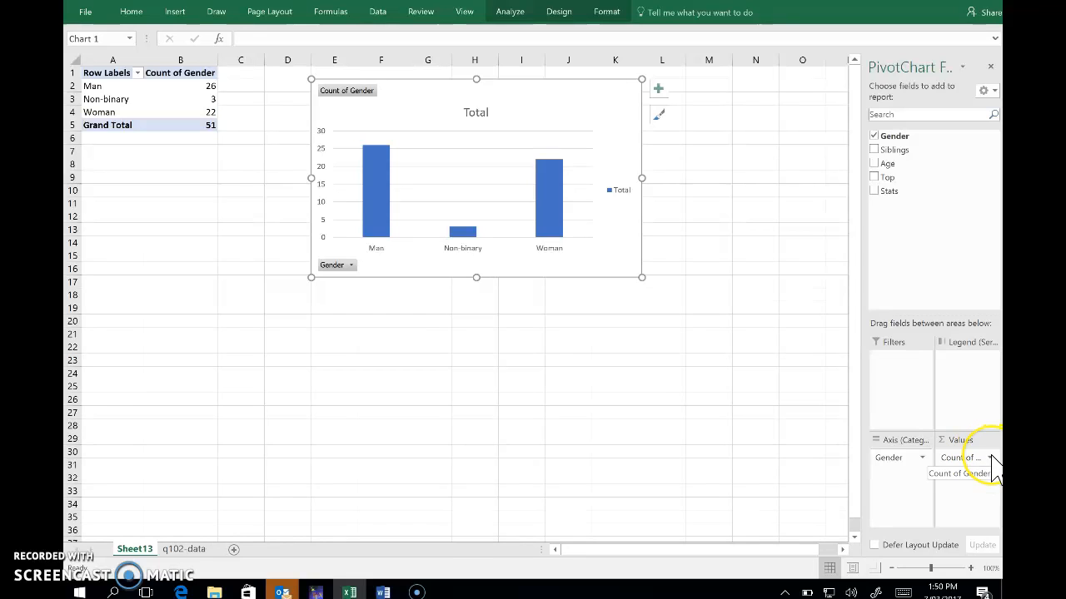
left_click(991, 458)
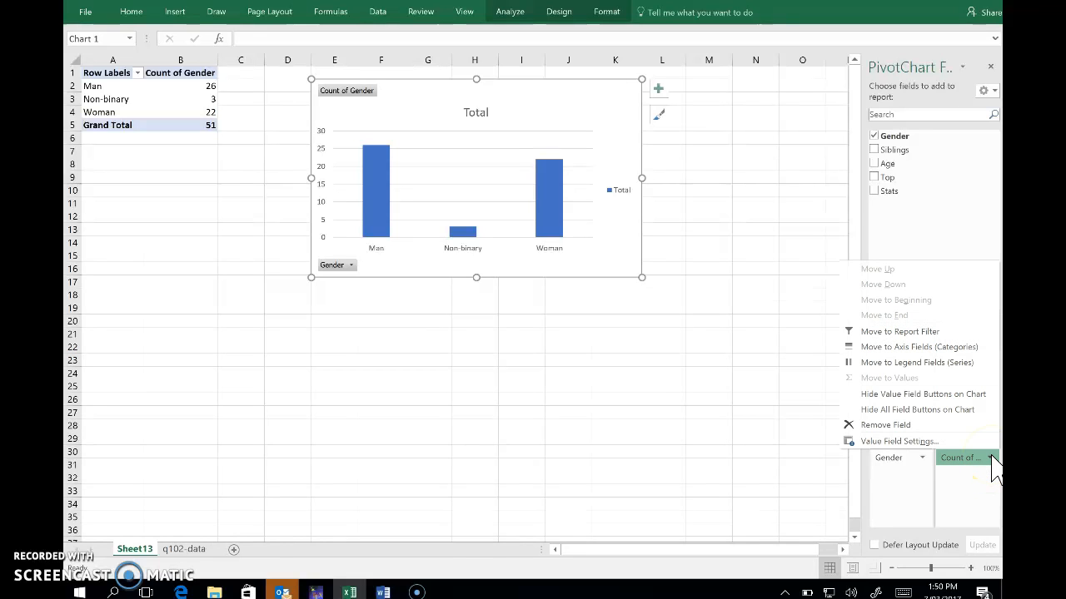
mouse_move(899, 441)
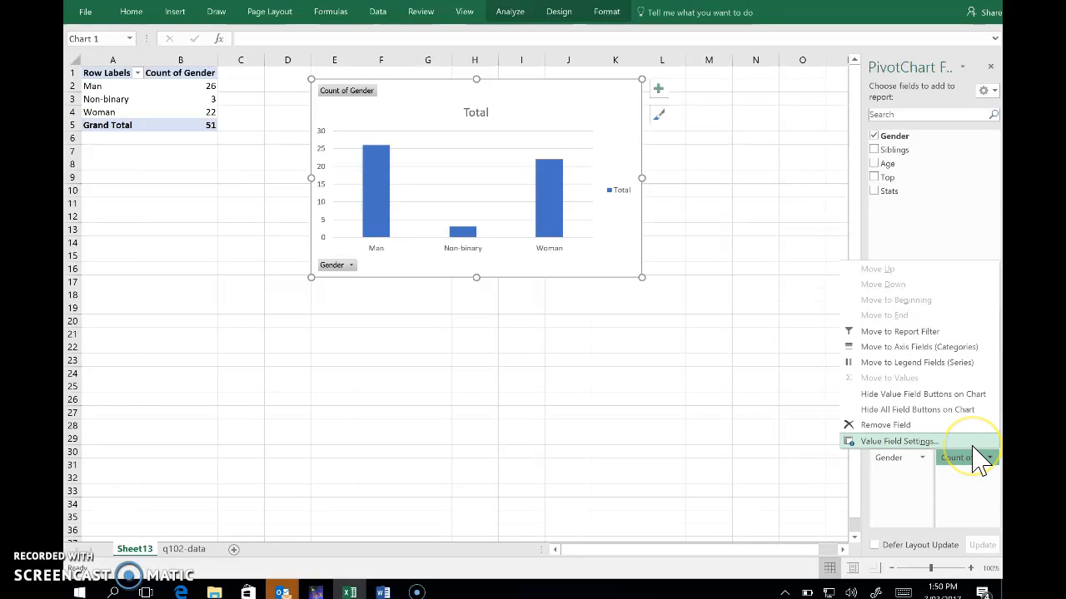
left_click(898, 442)
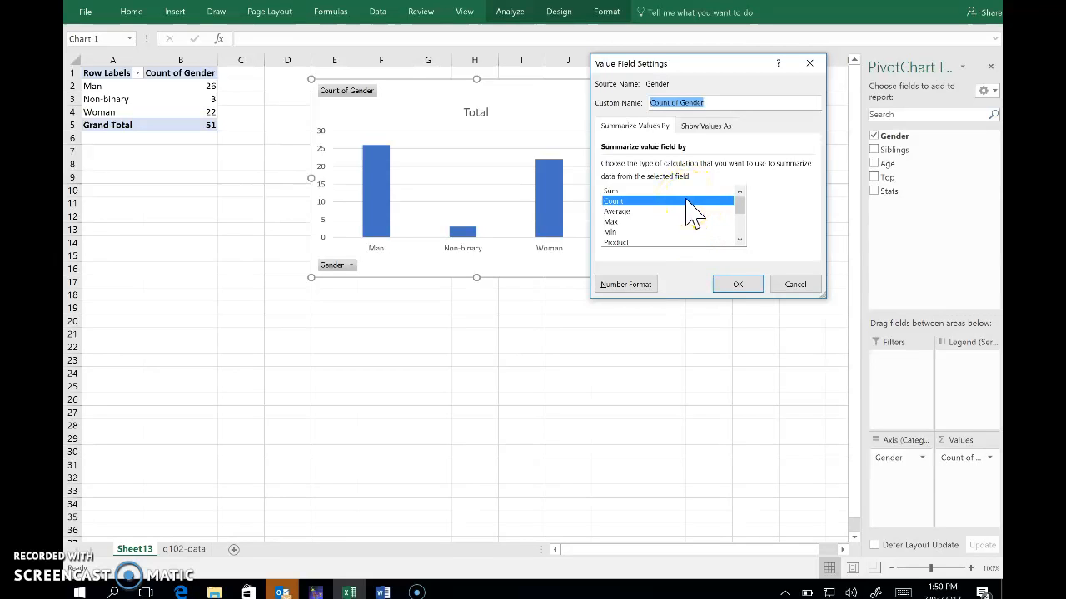
left_click(737, 284)
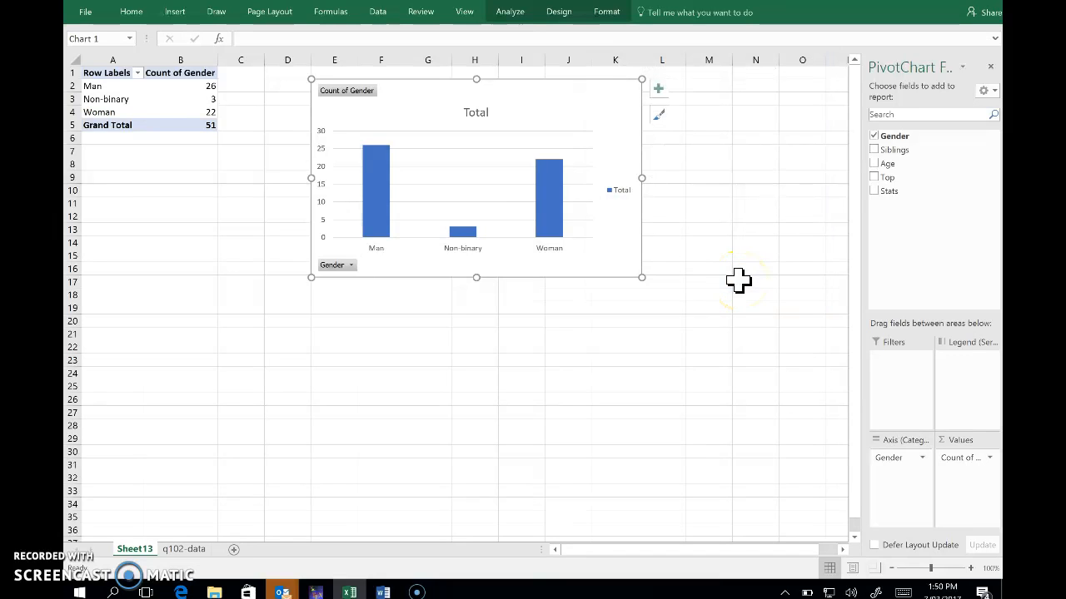
mouse_move(377, 187)
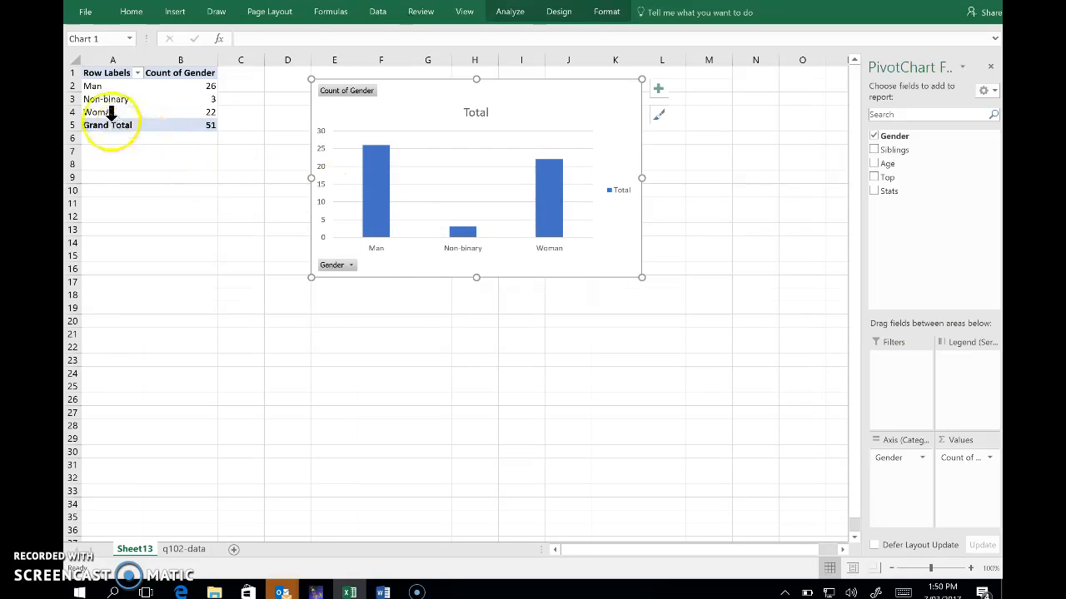
Move the Woman row label to the top so categories read Woman, Man, Non-binary
left_click(98, 112)
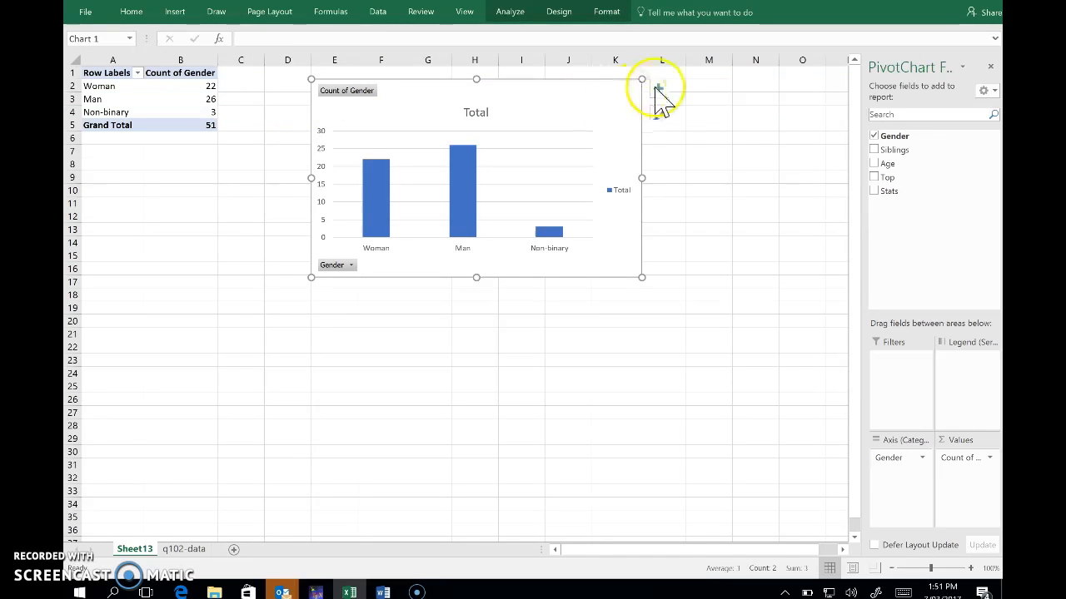
mouse_move(658, 89)
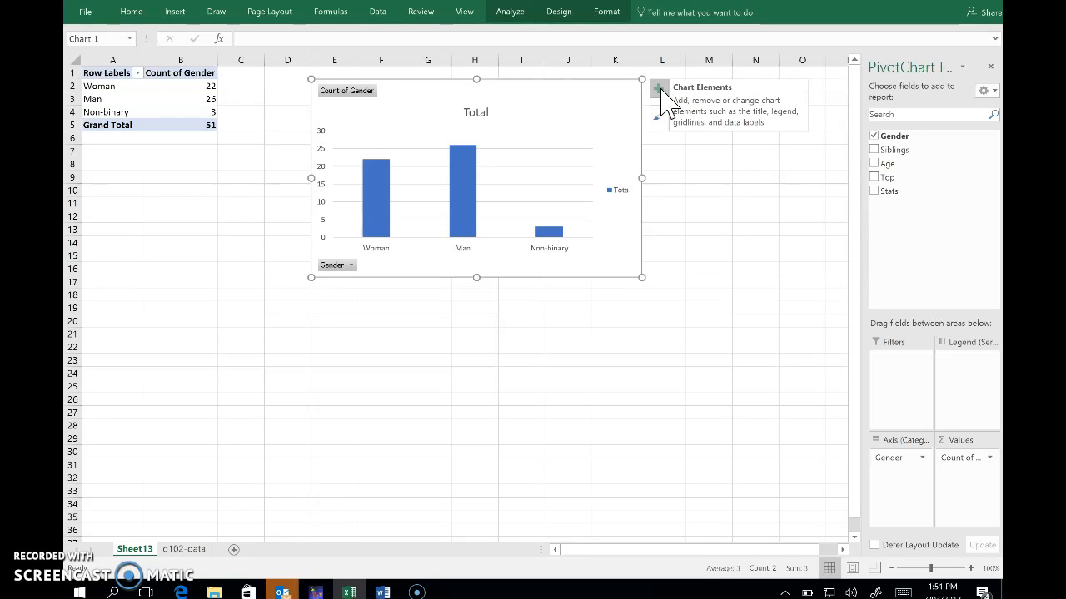
Turn on Axis Titles and turn off the Total legend in Chart Elements
left_click(657, 89)
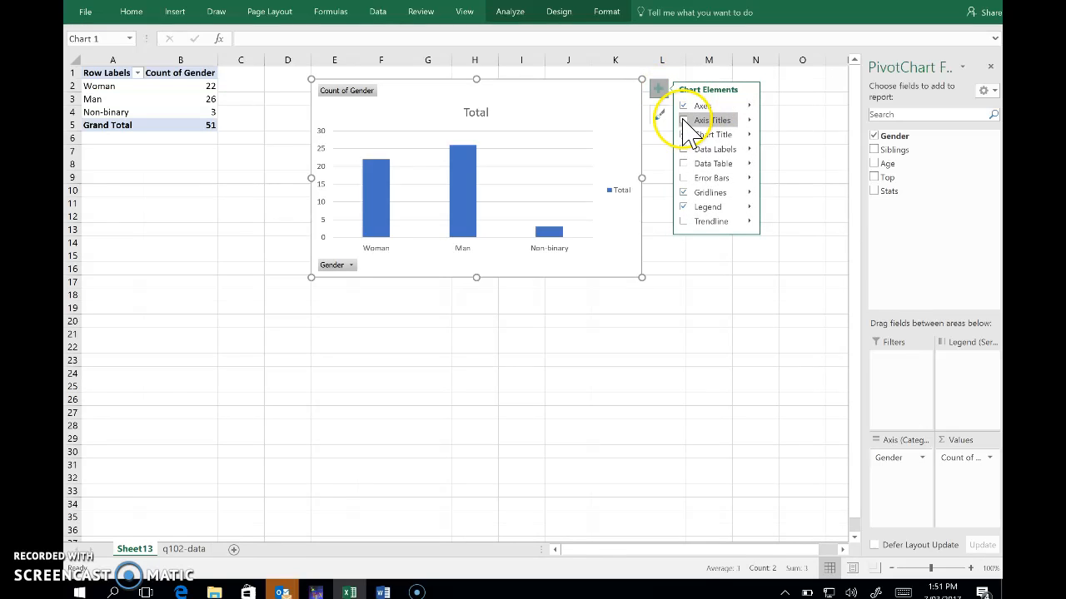
left_click(682, 120)
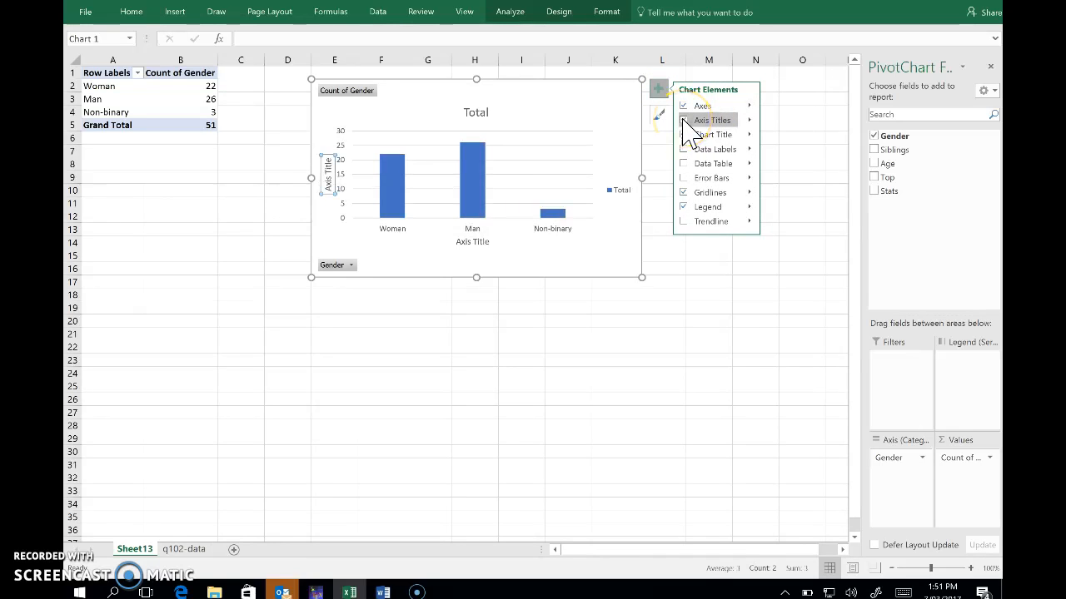
left_click(683, 149)
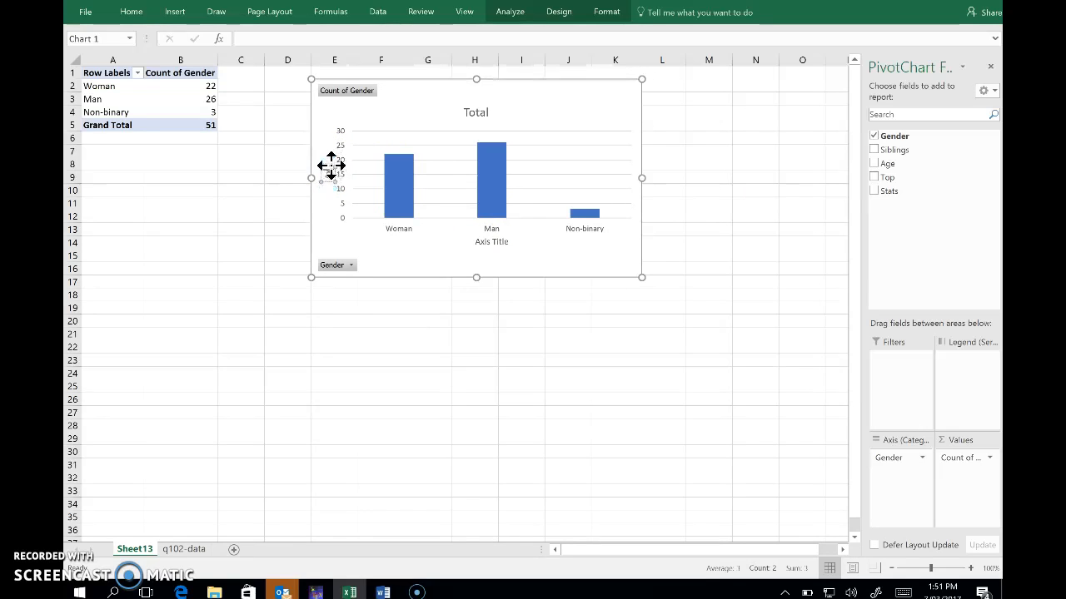
mouse_move(332, 170)
type("Frequency")
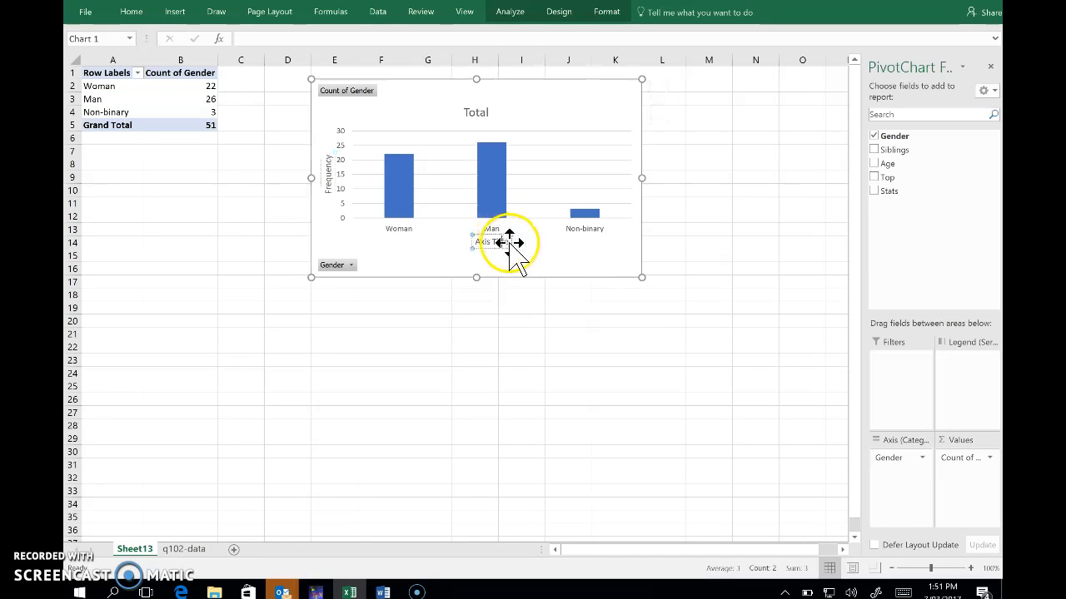
Enter axis titles 'Frequency' and 'Gender' and chart title 'Bar graph of gender of 51 QUAN 102 students'
left_click(482, 242)
type("Gender")
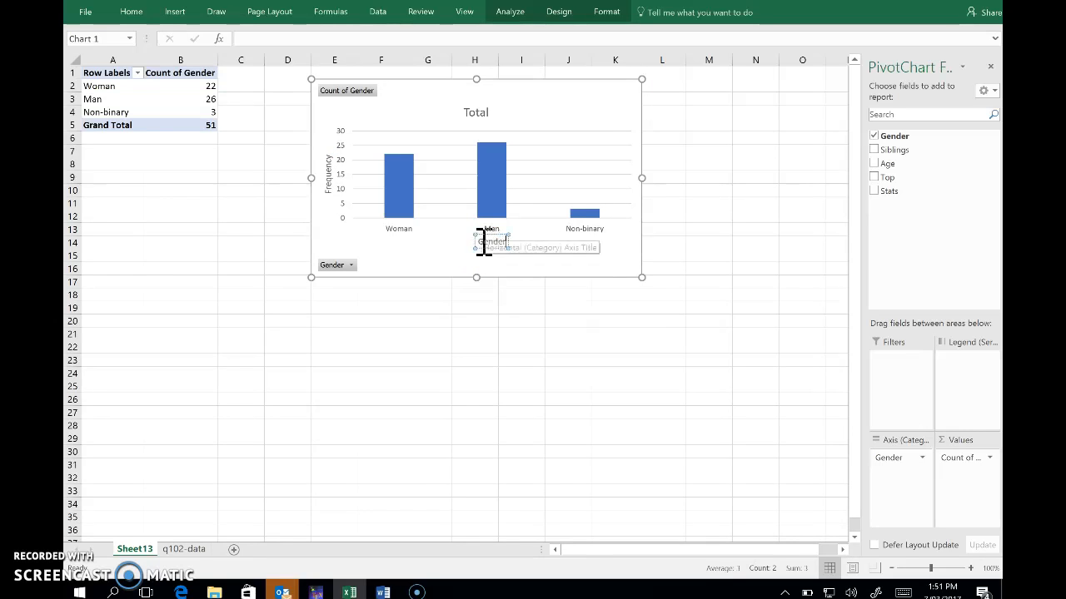
left_click(476, 112)
type("Bar graph of gender of 51 QUAN 102 students")
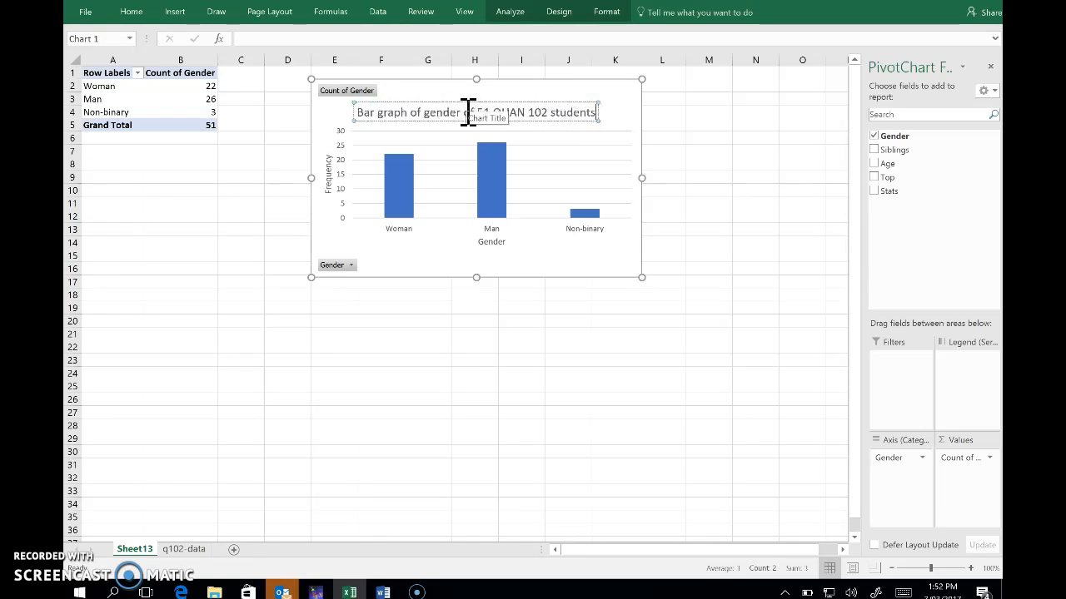
left_click(661, 127)
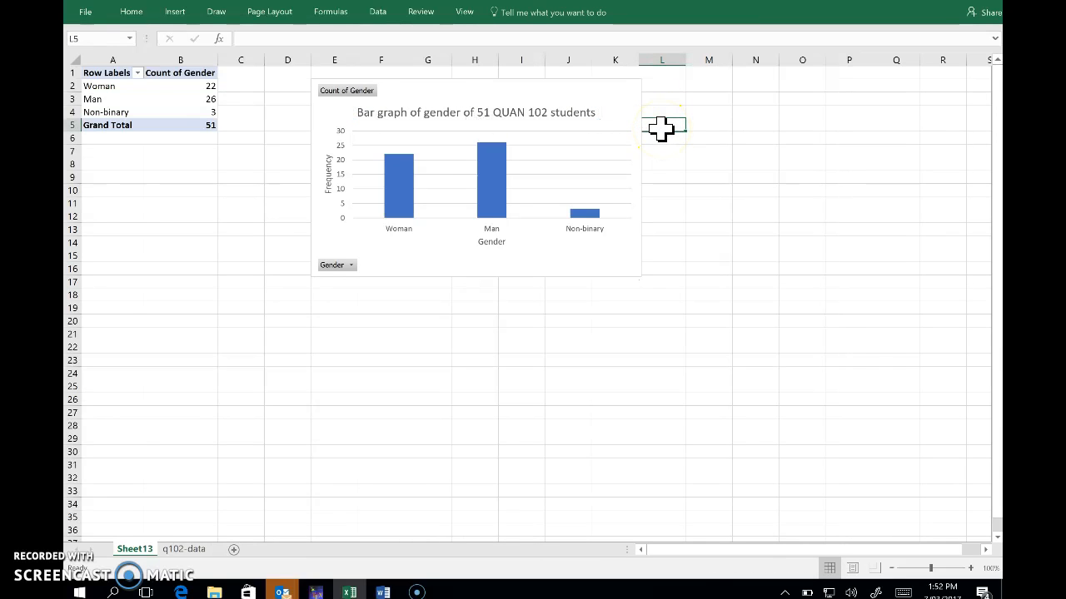